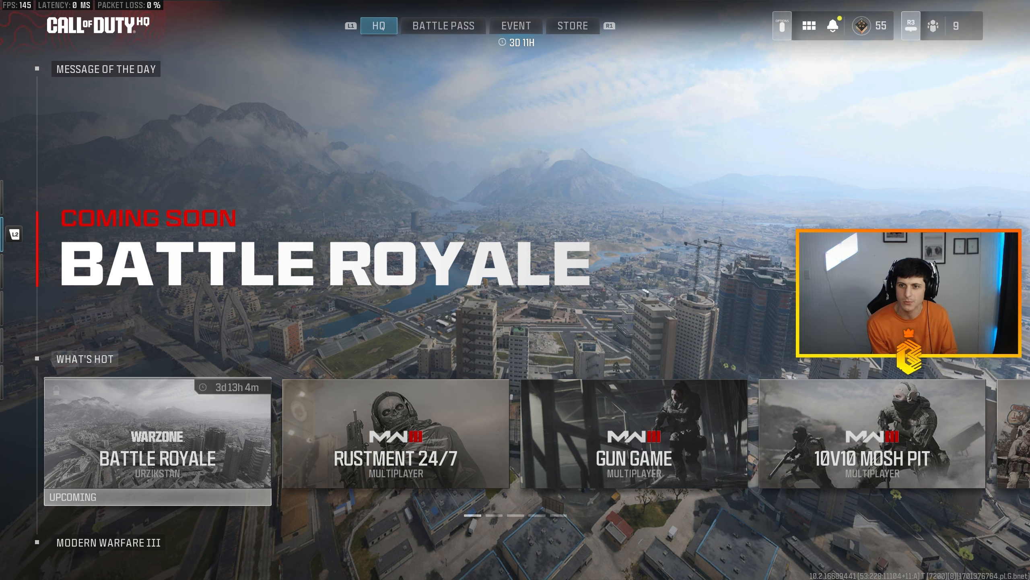
# - Reach the Graphics Display settings from the HQ home screen via the quick-access menu
pyautogui.click(808, 24)
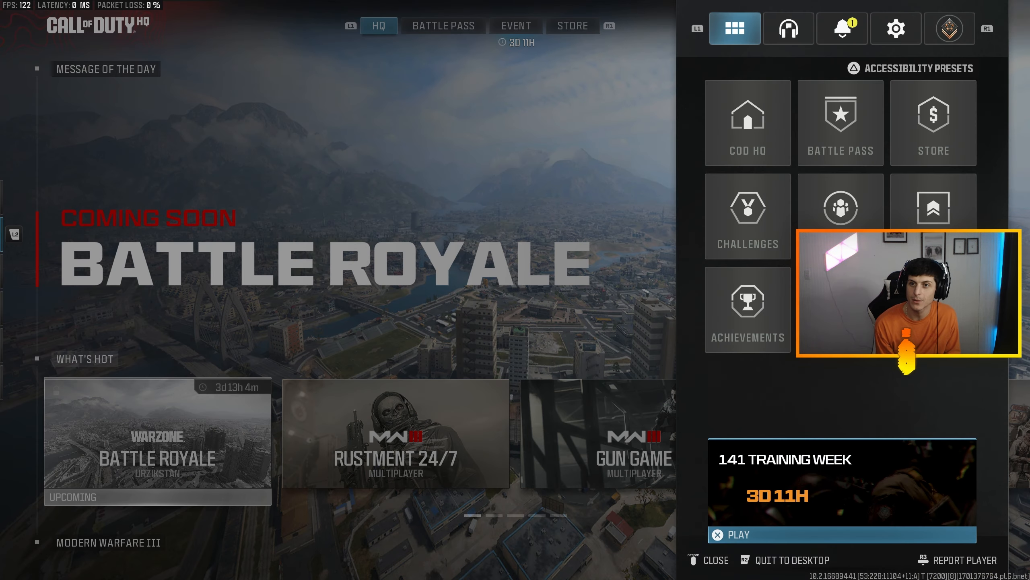
pyautogui.click(896, 28)
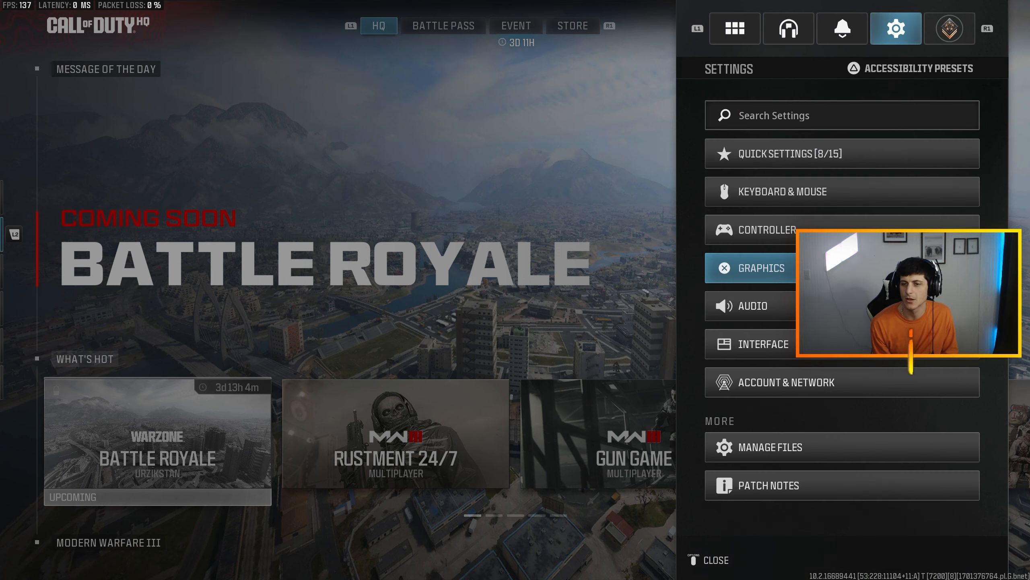
pyautogui.click(762, 267)
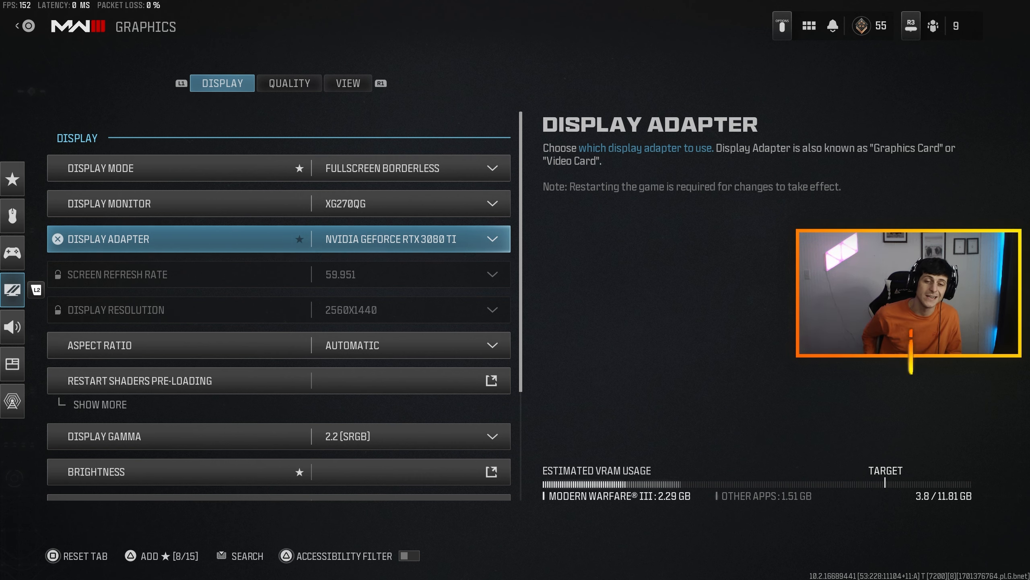
pyautogui.scroll(-3)
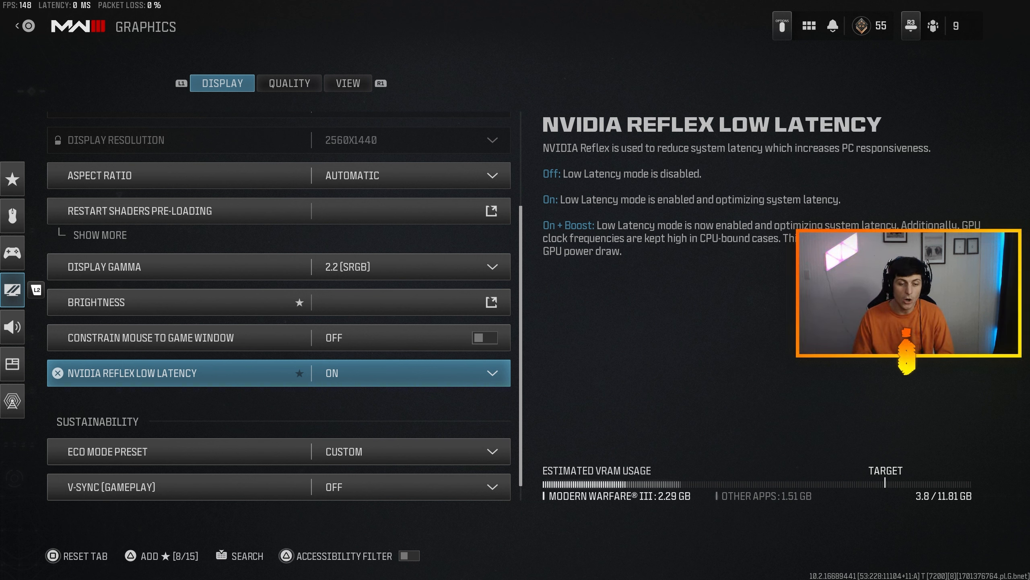
pyautogui.click(387, 373)
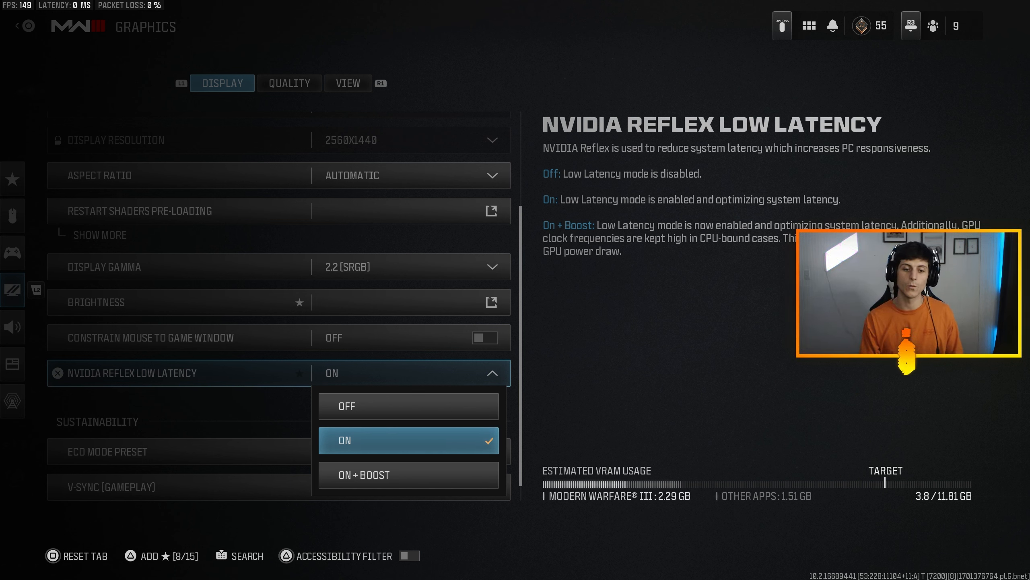
pyautogui.moveTo(409, 475)
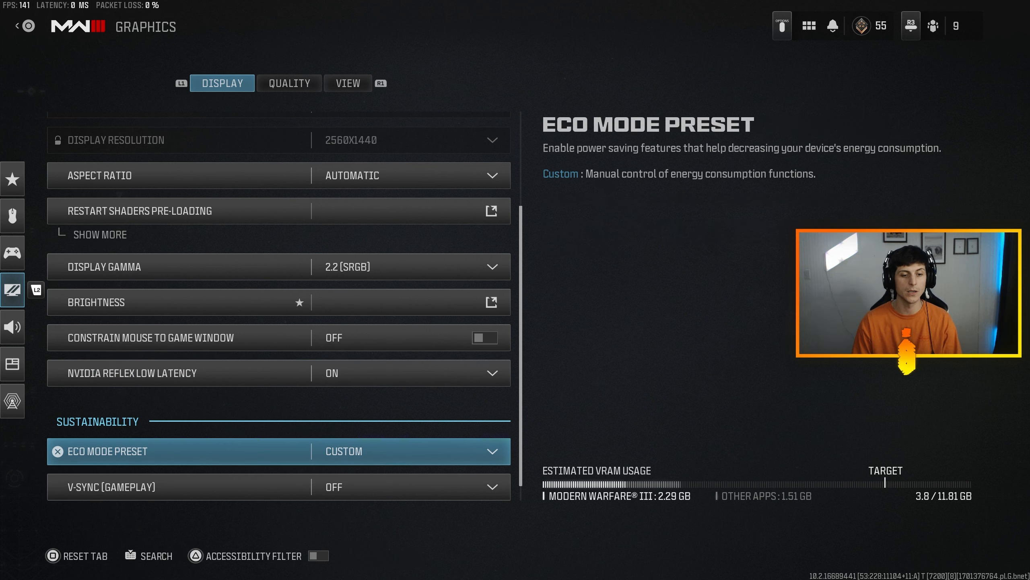
# - Review the remaining Display options, then move to the Quality tab showing the Custom preset
pyautogui.click(388, 451)
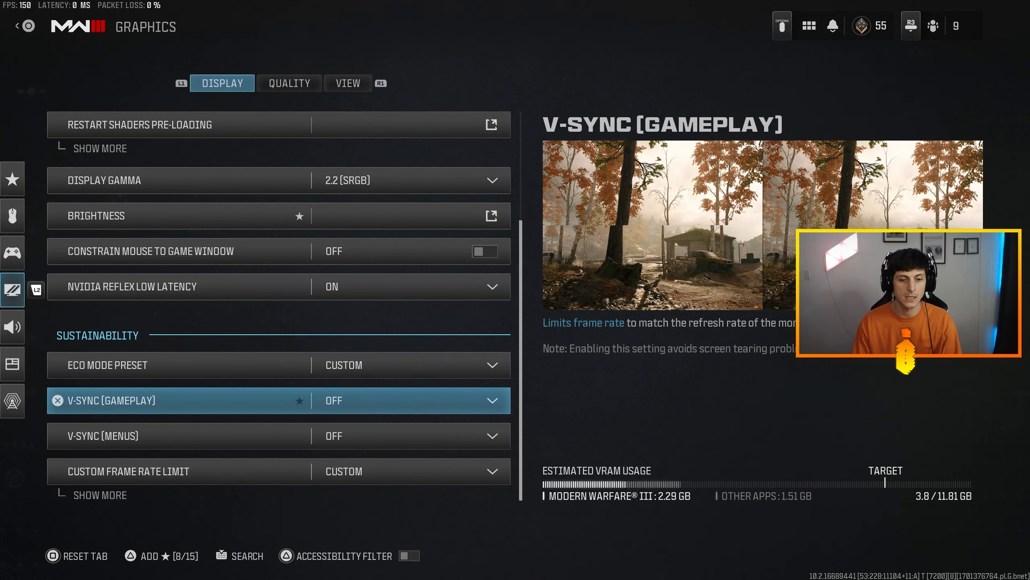
pyautogui.scroll(-3)
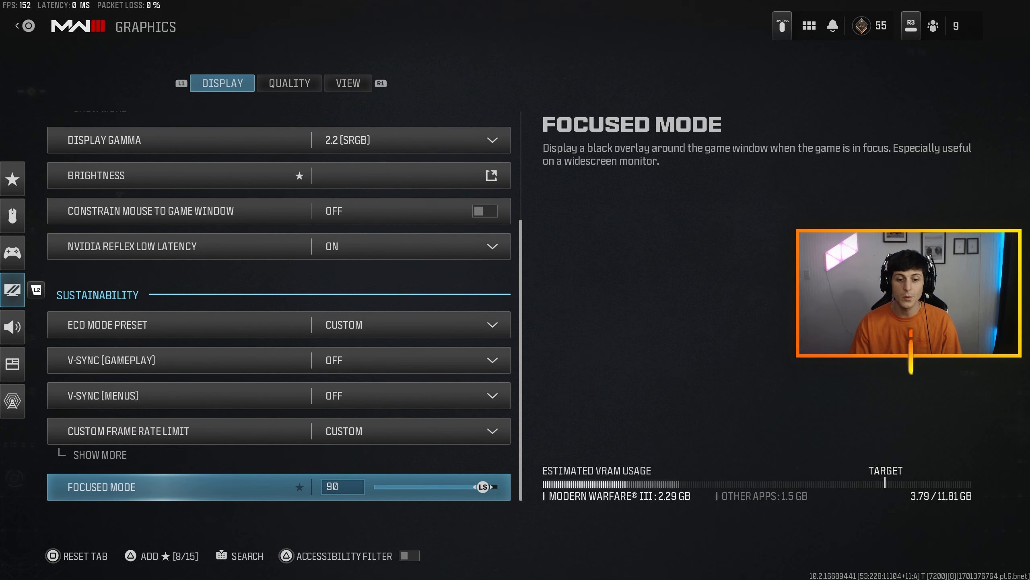
pyautogui.click(289, 83)
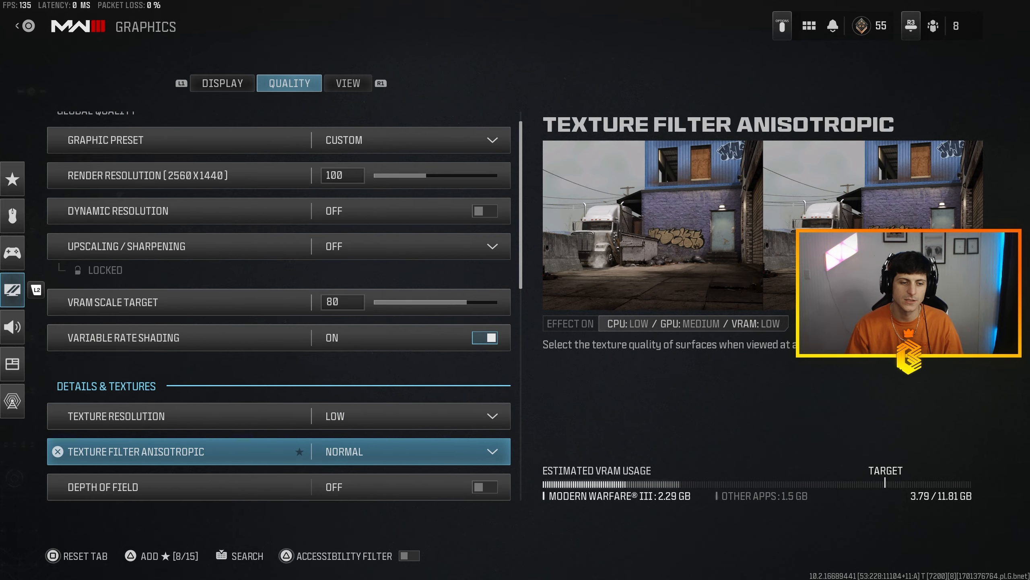
pyautogui.scroll(-3)
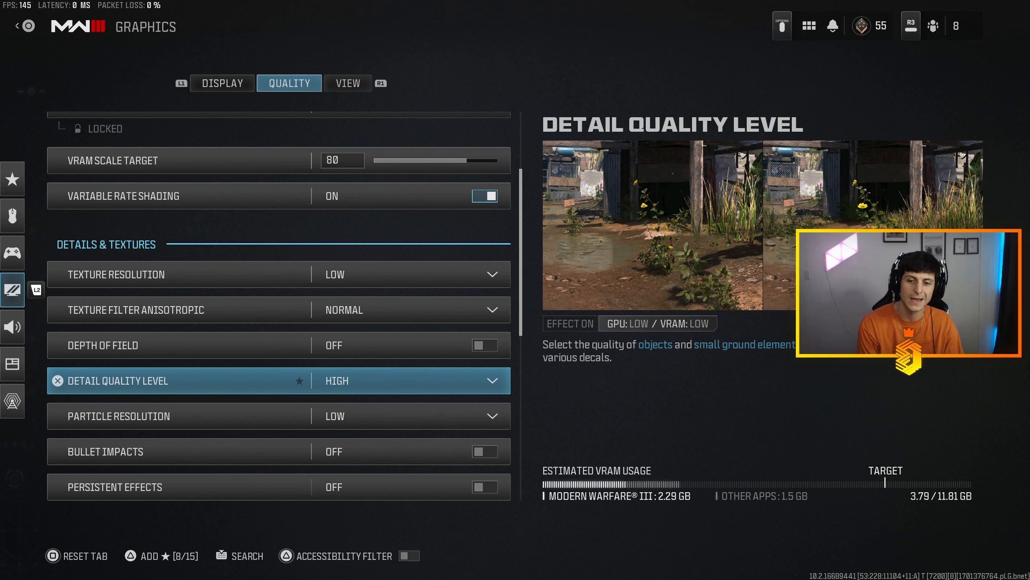
pyautogui.scroll(-3)
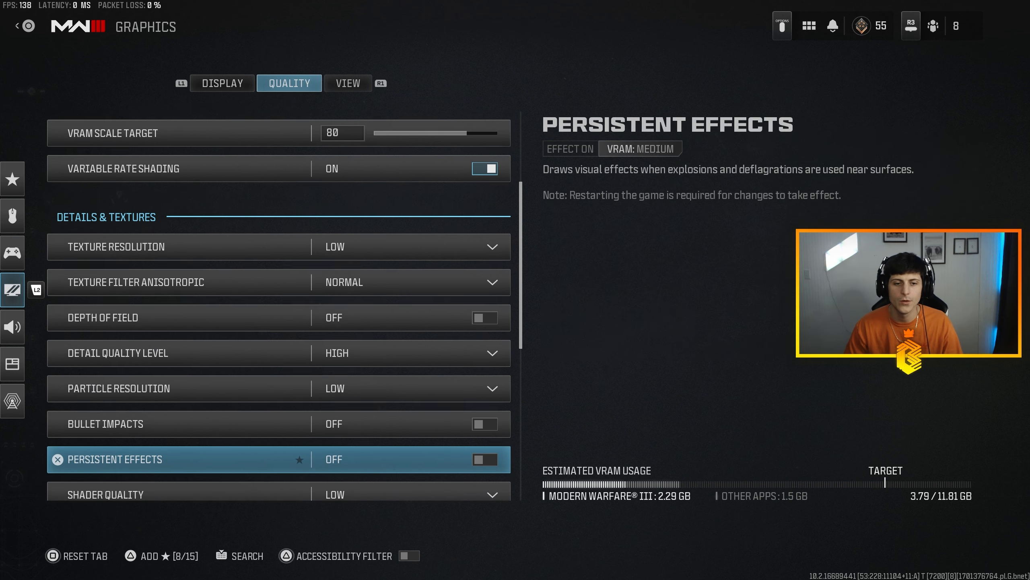
pyautogui.scroll(-3)
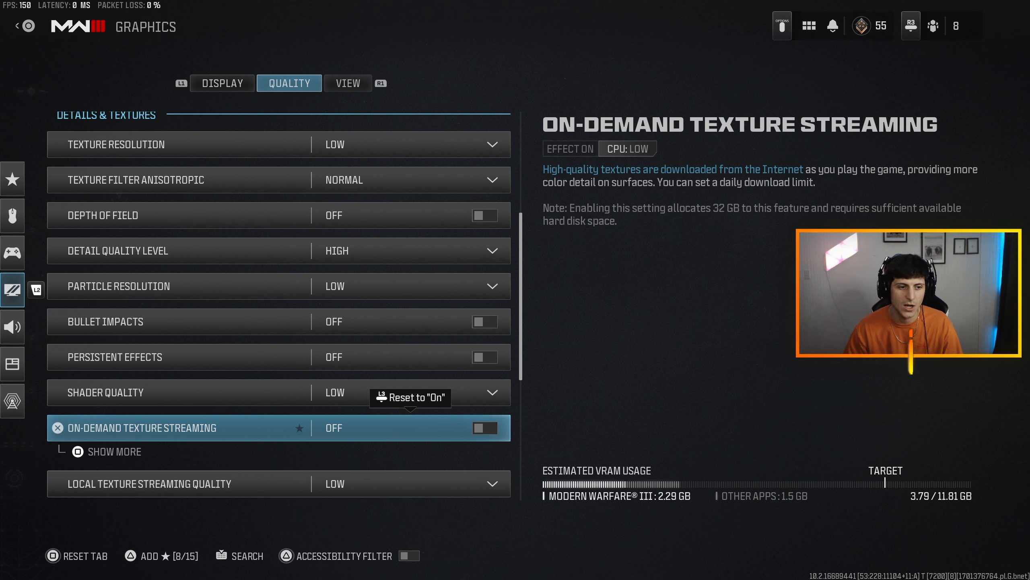
pyautogui.click(484, 428)
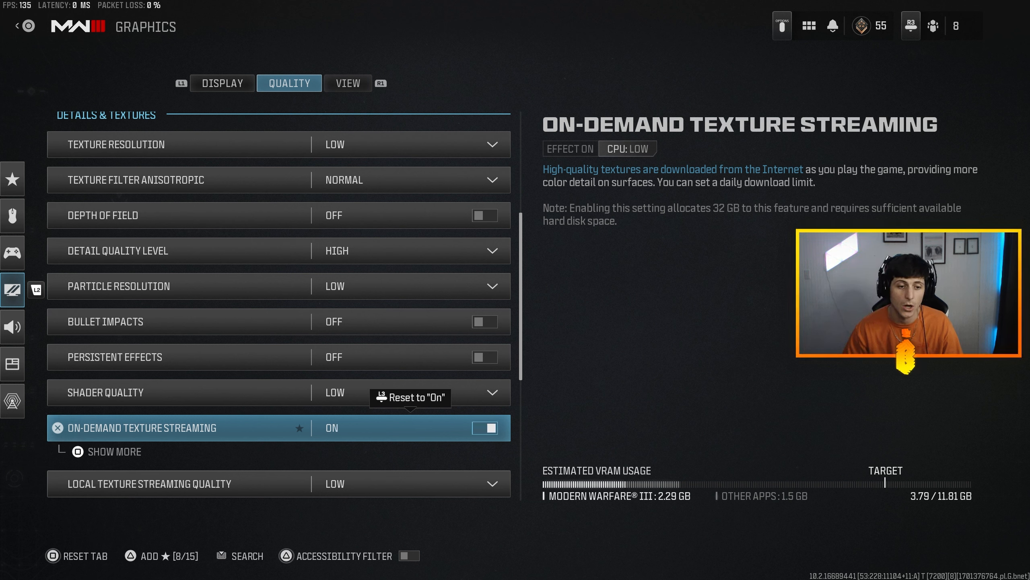
pyautogui.click(484, 427)
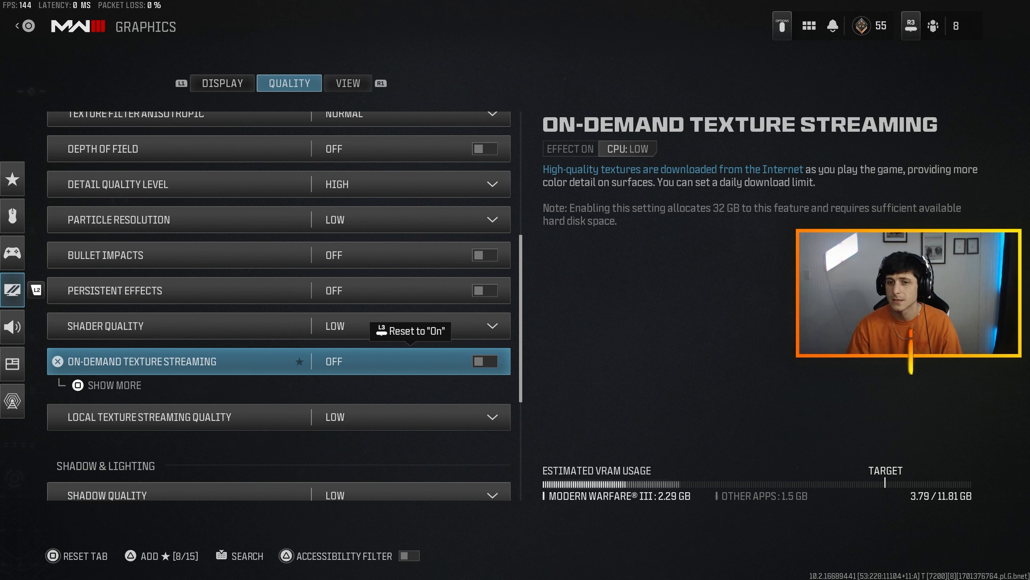
# - Switch On-Demand Texture Streaming to On and review the Shadow & Lighting and Environment settings
pyautogui.click(484, 361)
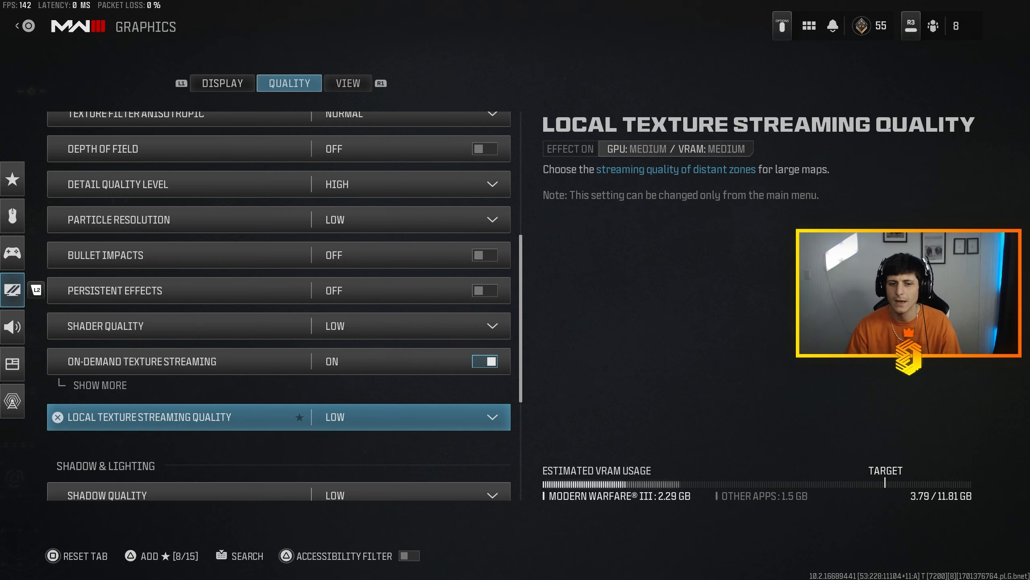
pyautogui.scroll(-3)
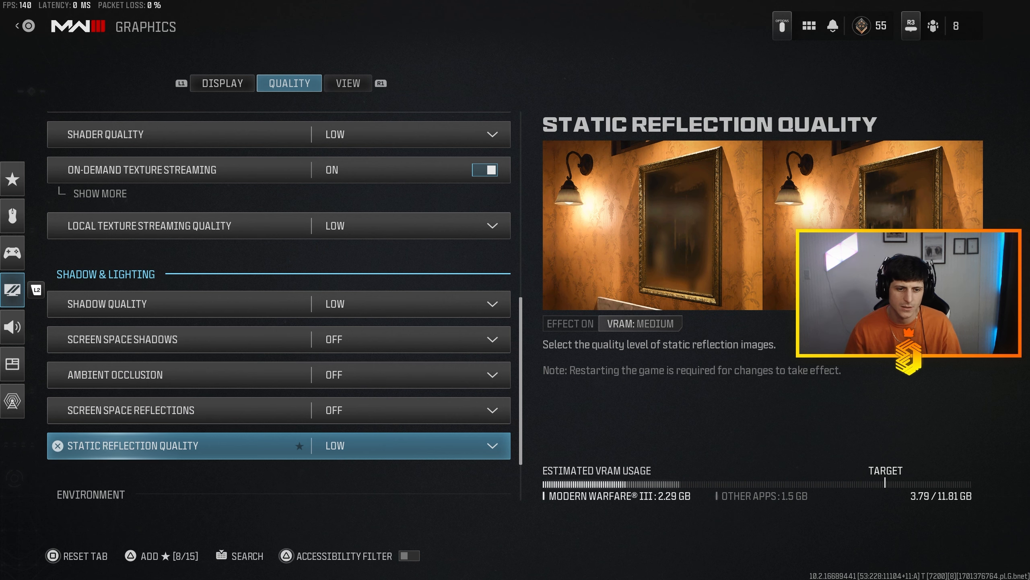
pyautogui.scroll(-3)
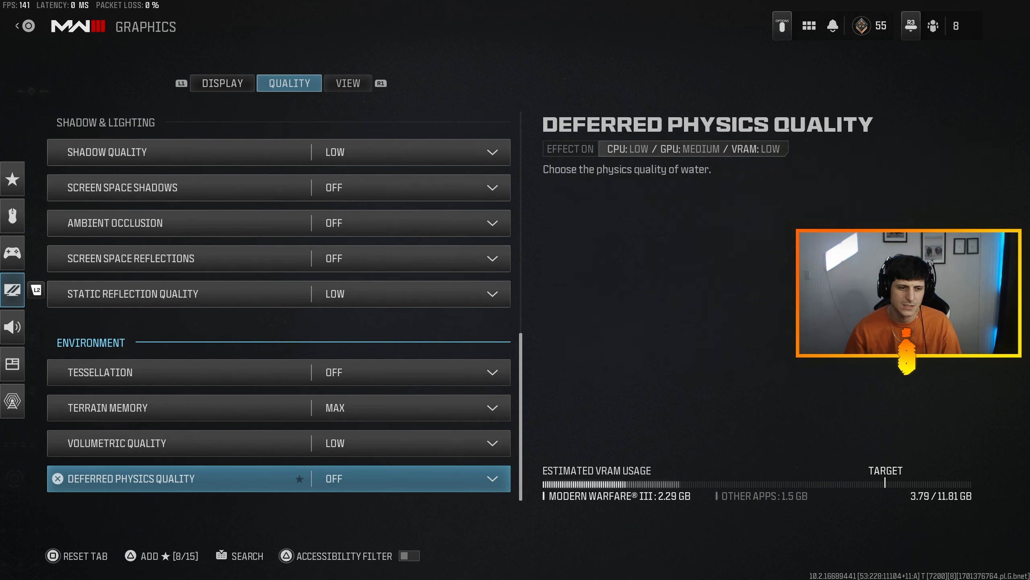
pyautogui.scroll(-3)
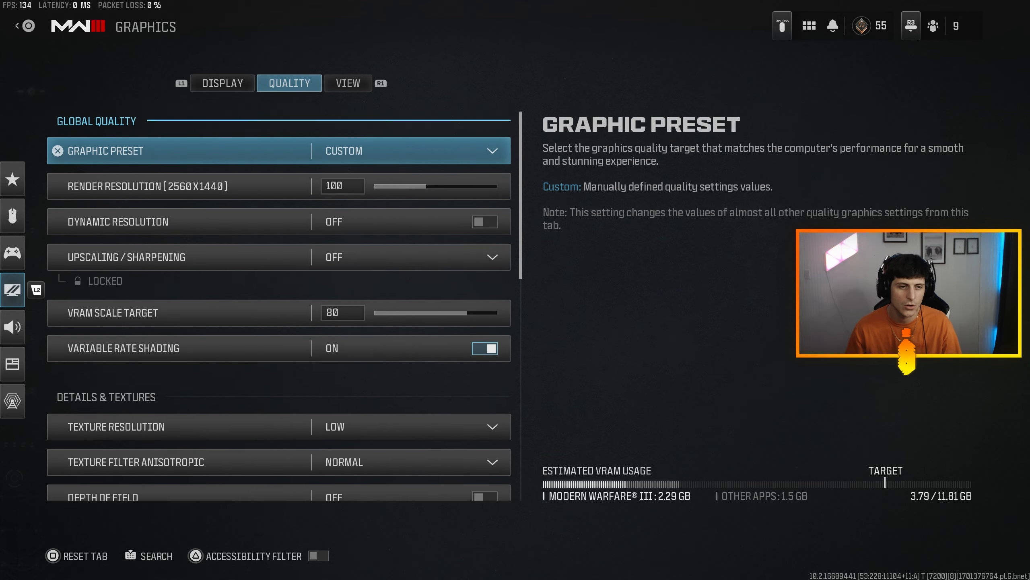
pyautogui.scroll(-3)
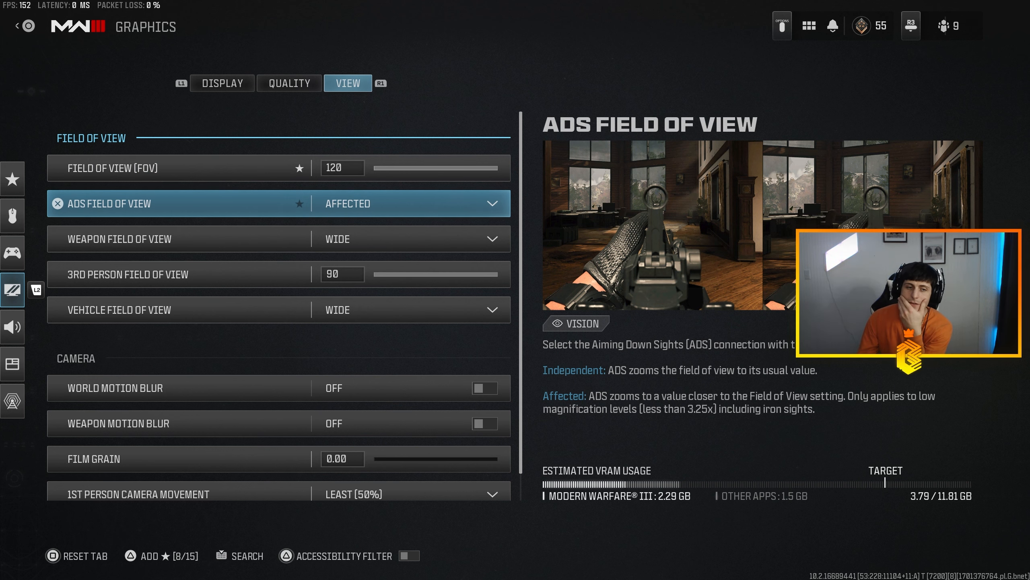
# - Keep ADS Field of View on Affected, leaving Weapon Field of View on Wide
pyautogui.click(410, 203)
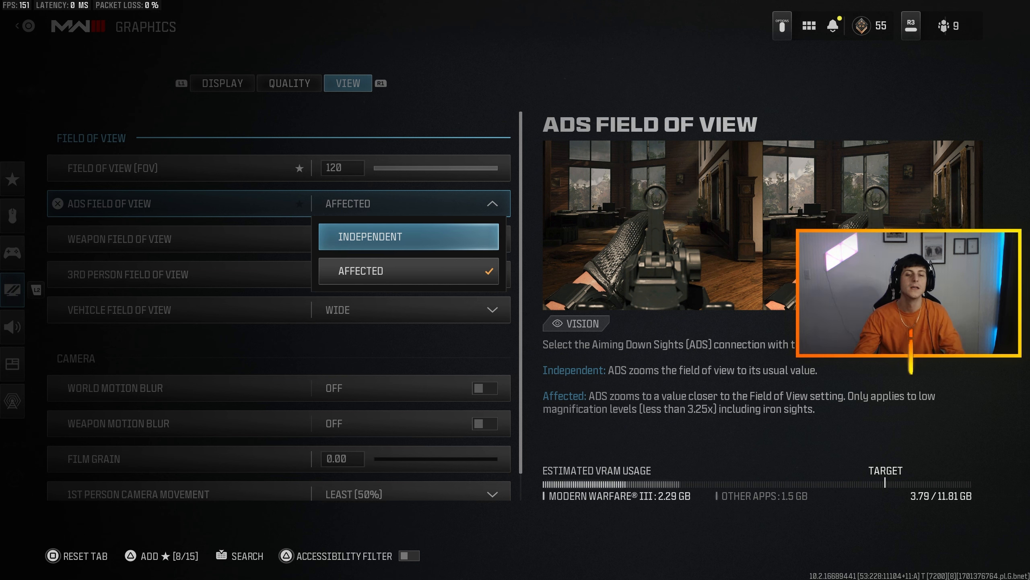
pyautogui.click(409, 270)
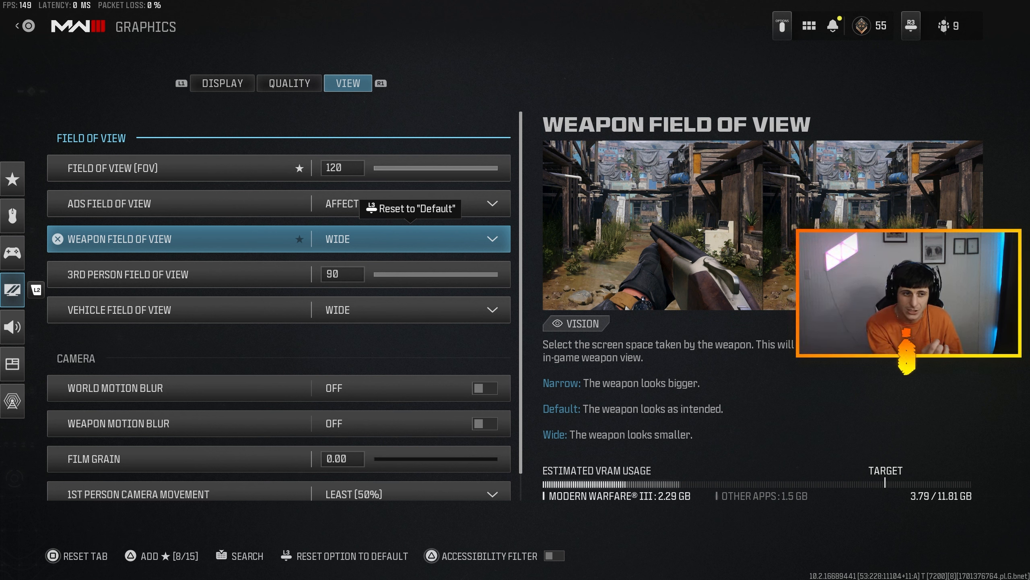
# - Keep 1st Person Camera Movement at Least (50%)
pyautogui.press('Up')
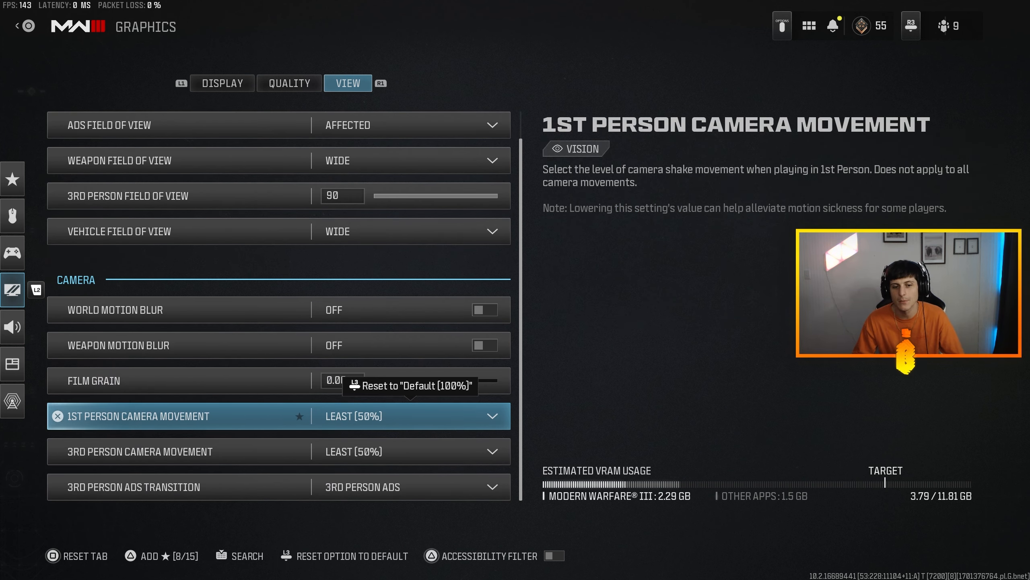
pyautogui.click(419, 415)
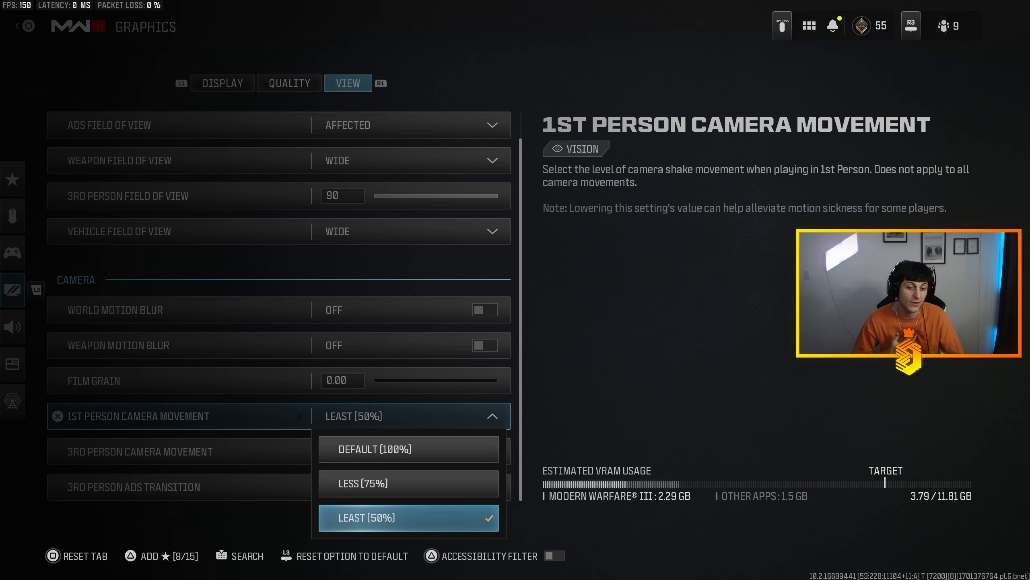
pyautogui.click(408, 517)
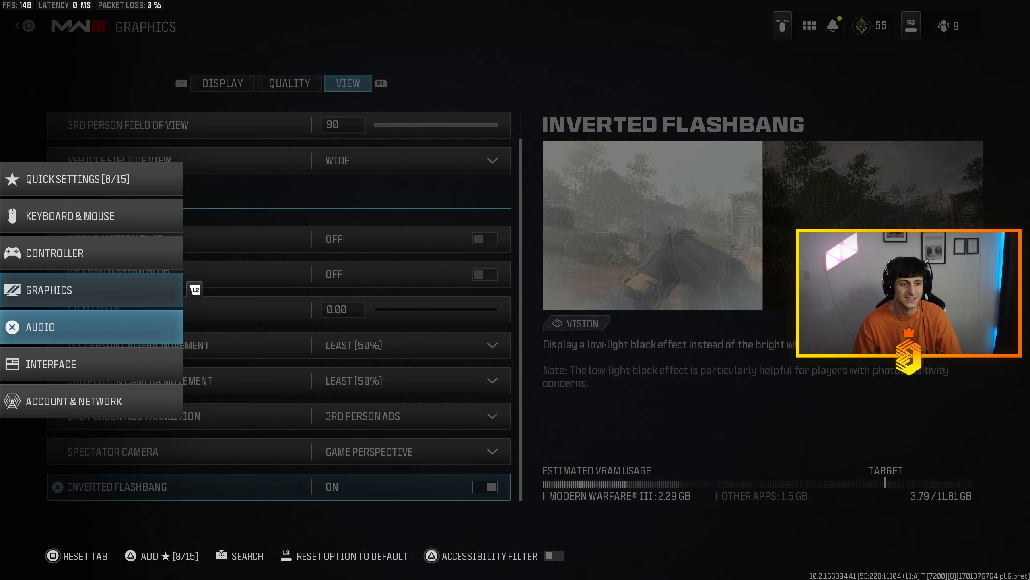
# - Open Audio settings, check the sub-volumes under Master Volume 74, and review Voice Chat and Microphone options
pyautogui.click(40, 327)
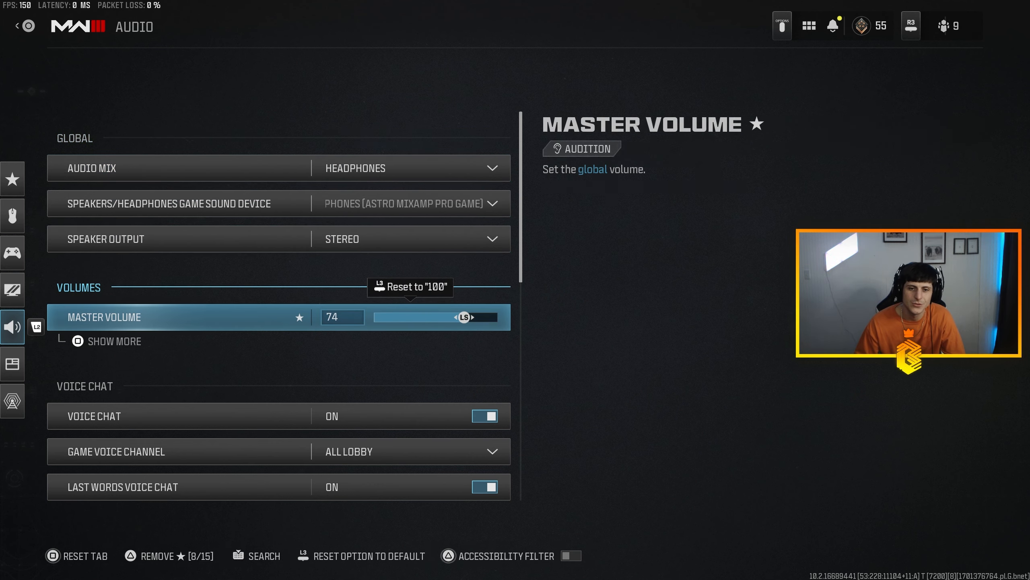
pyautogui.click(114, 341)
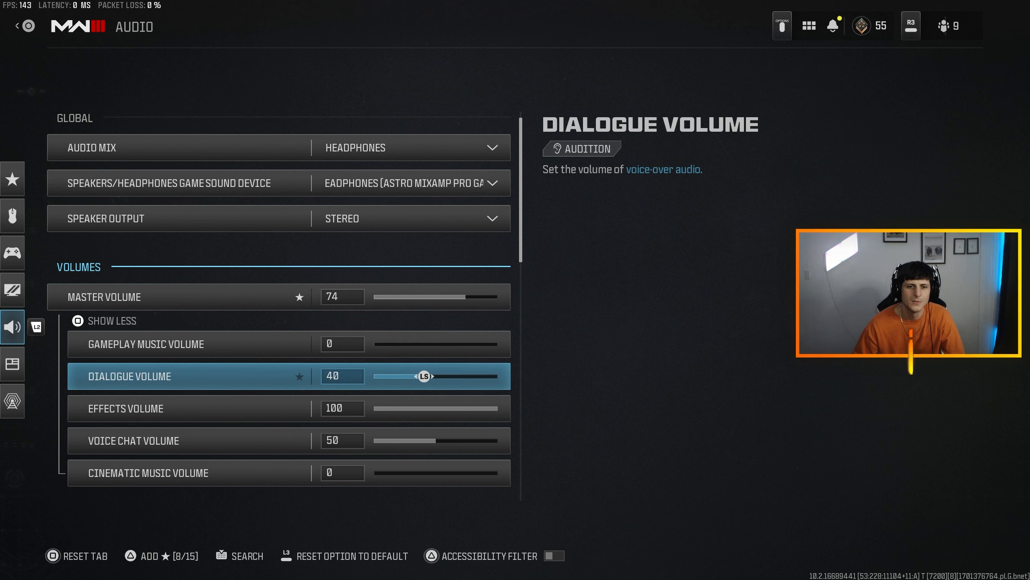
pyautogui.press('down')
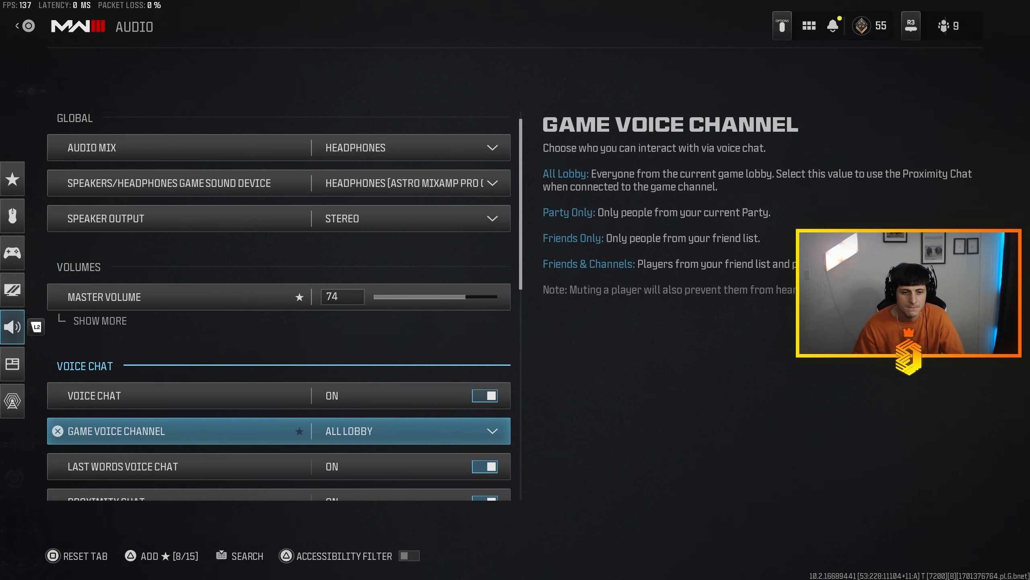
pyautogui.scroll(-3)
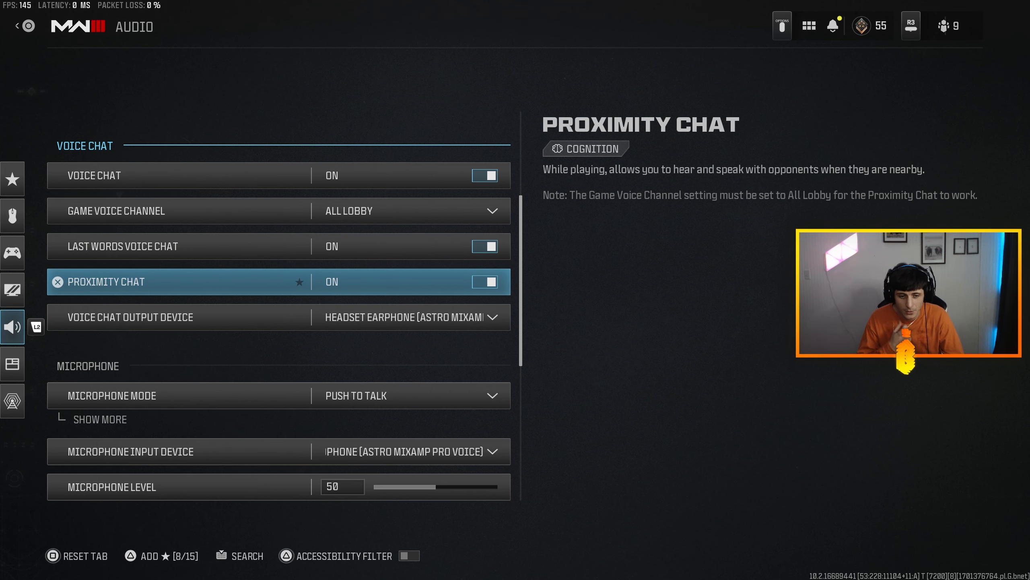
pyautogui.scroll(-3)
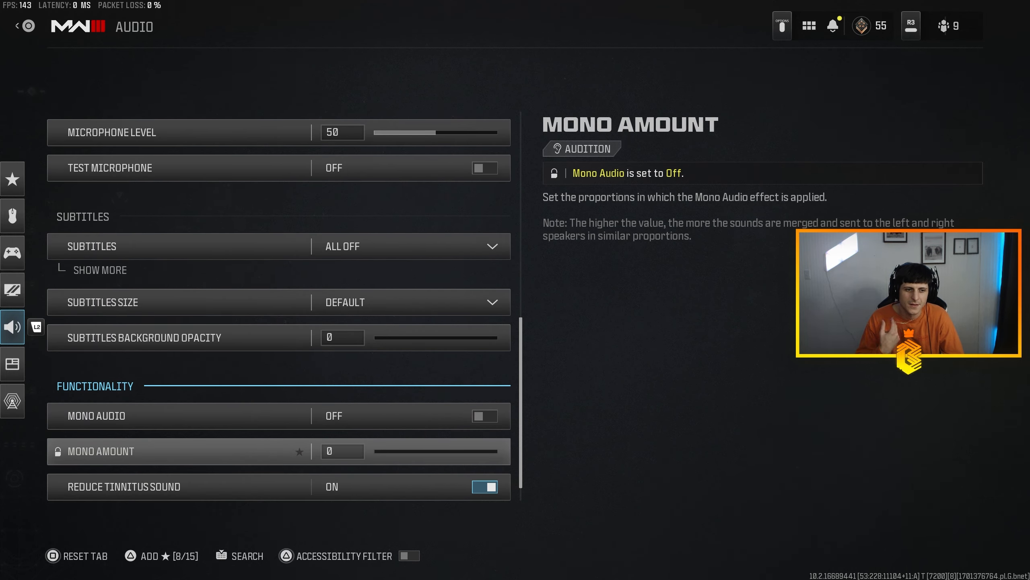
# - Review Audio Functionality: Reduce Tinnitus, War Tracks, Juggernaut Music on, Mute When Minimized off
pyautogui.scroll(-3)
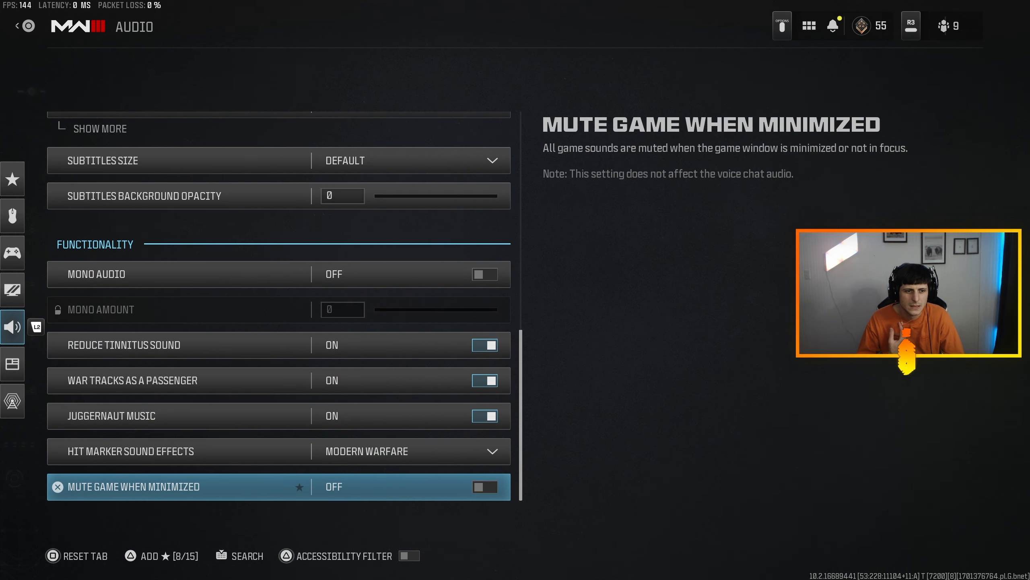
pyautogui.click(388, 450)
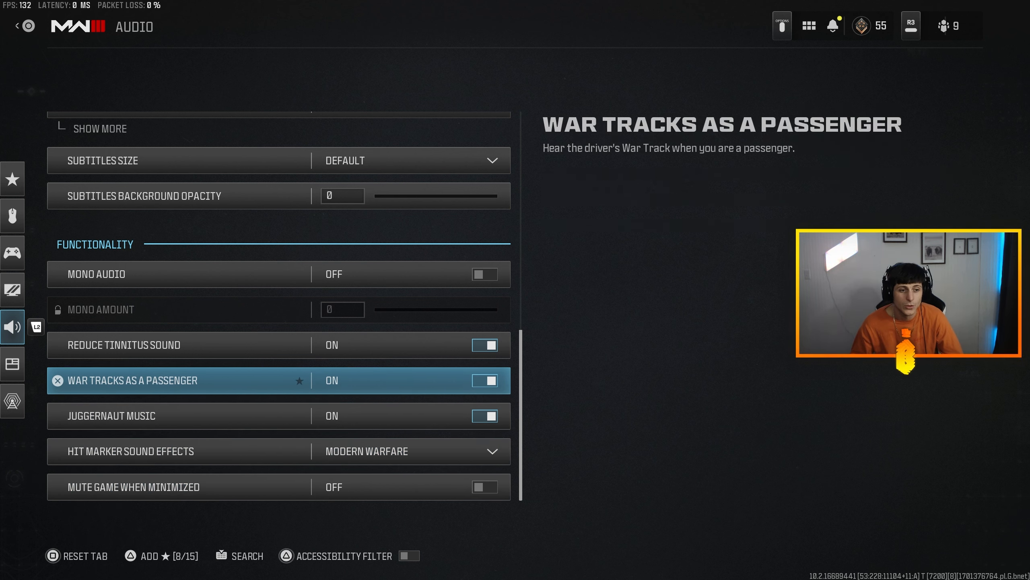
pyautogui.press('up')
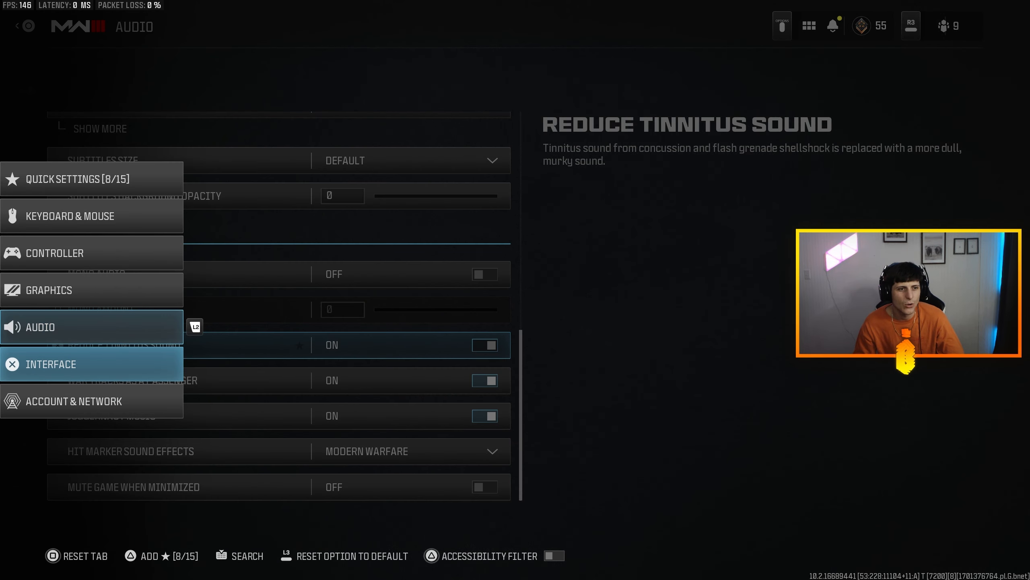
# - Open Interface settings showing square rotating mini map and horizontal compass on
pyautogui.click(52, 364)
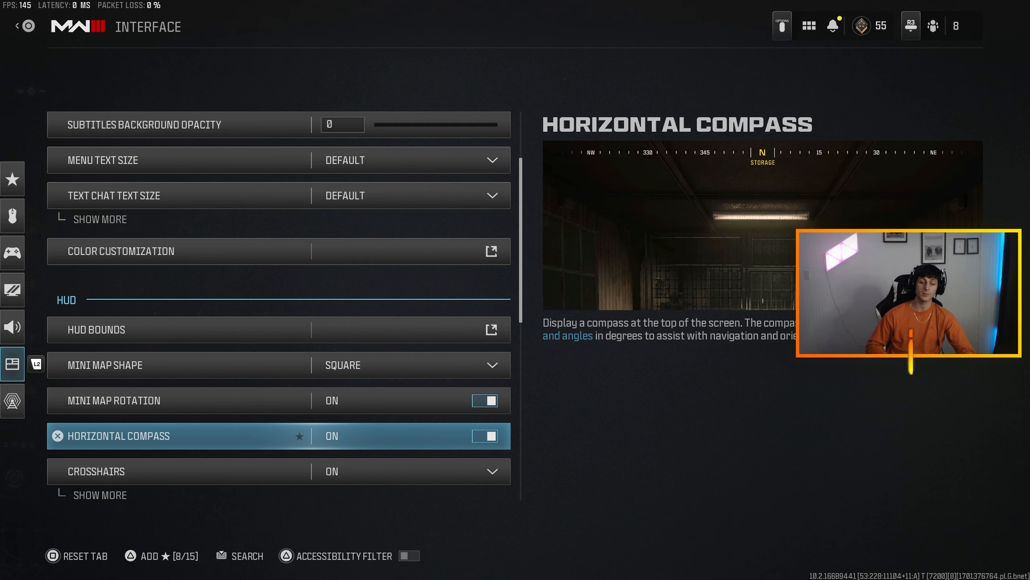
# - Expand the Crosshairs options and the Custom Telemetry list with FPS, Server Latency and Packet Loss on
pyautogui.scroll(-3)
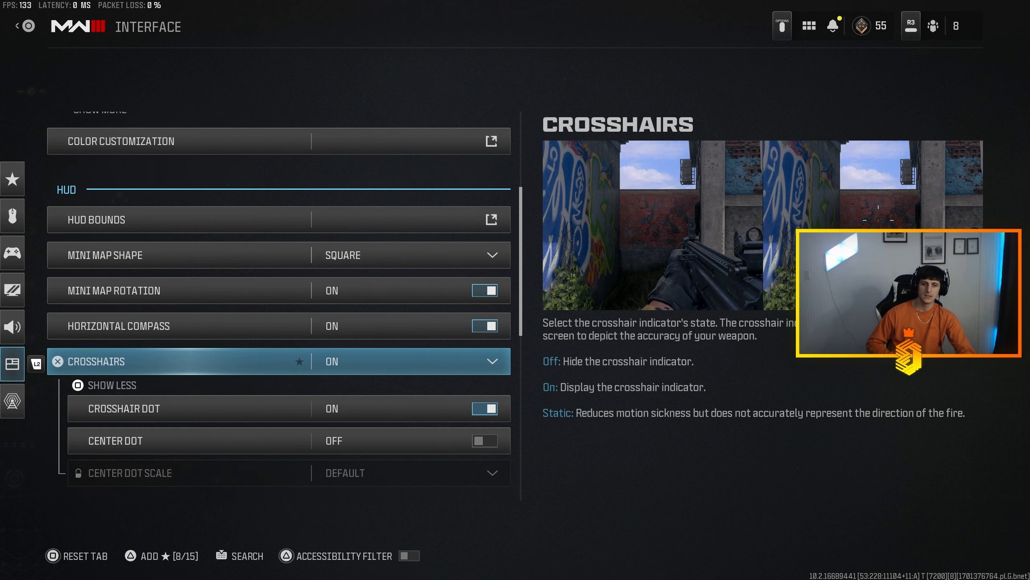
pyautogui.click(113, 385)
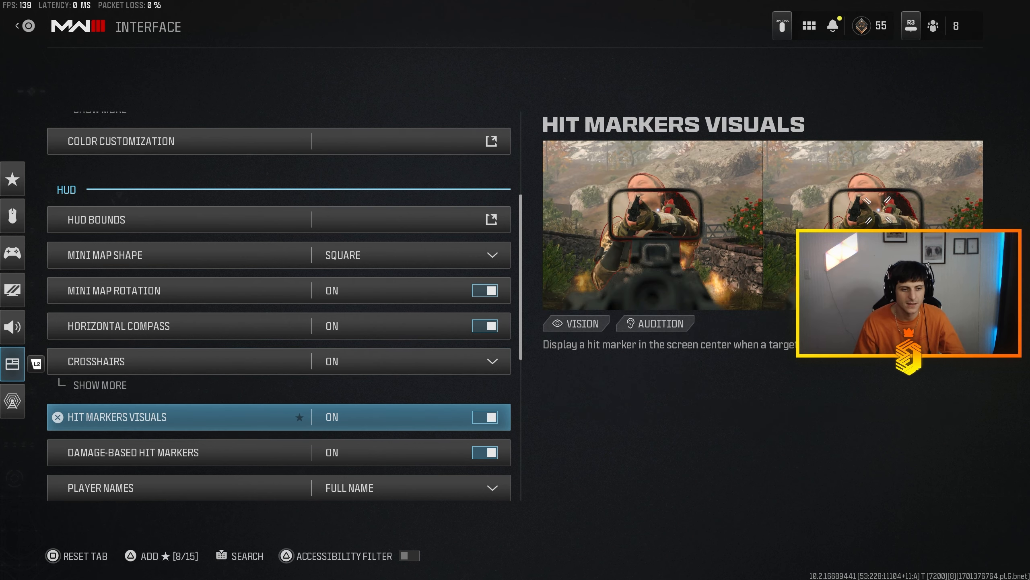
pyautogui.scroll(-3)
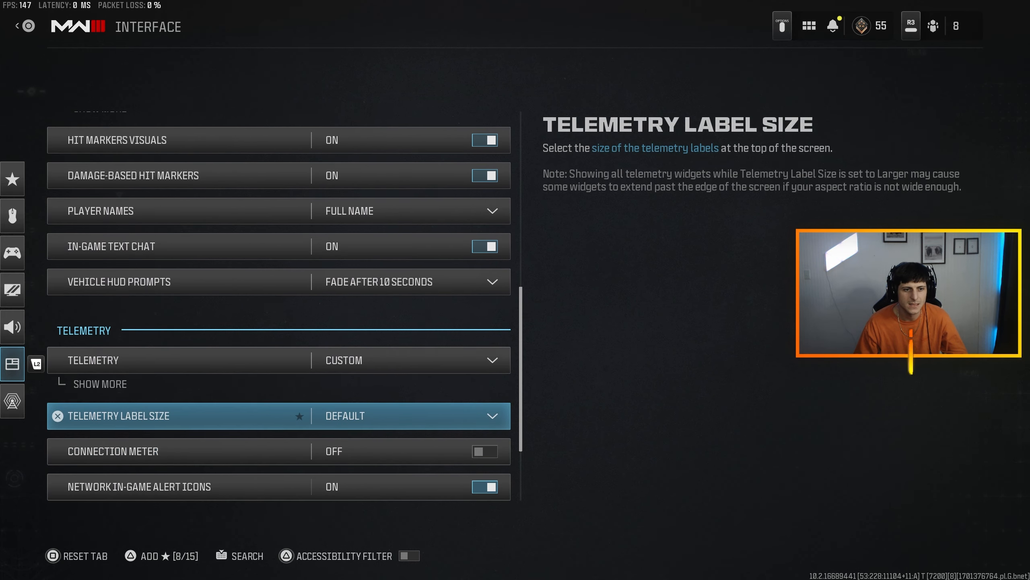
pyautogui.click(100, 384)
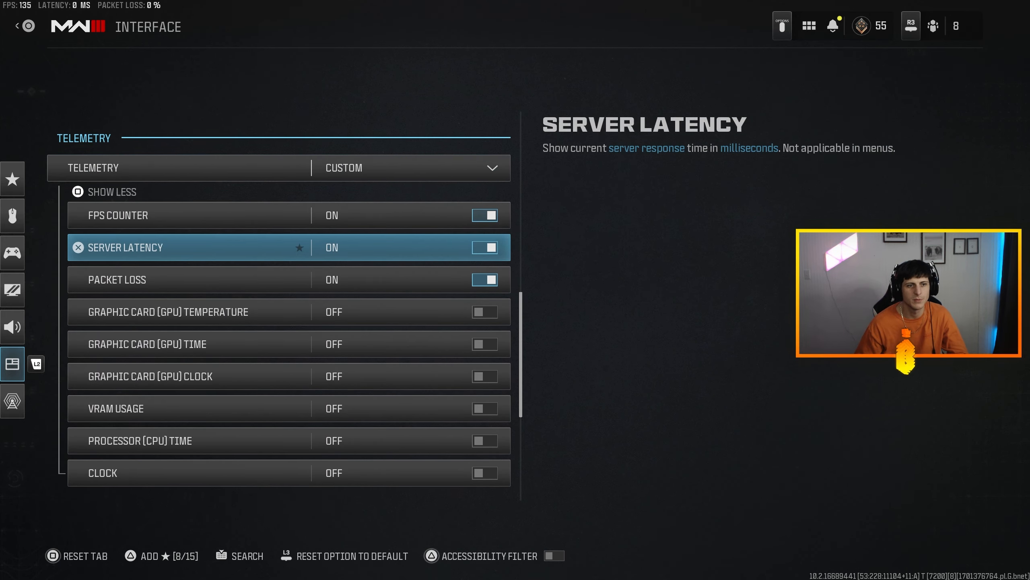